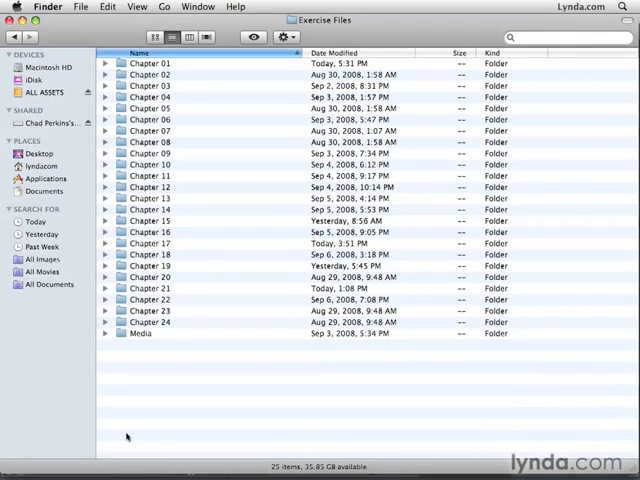
pyautogui.moveTo(177, 193)
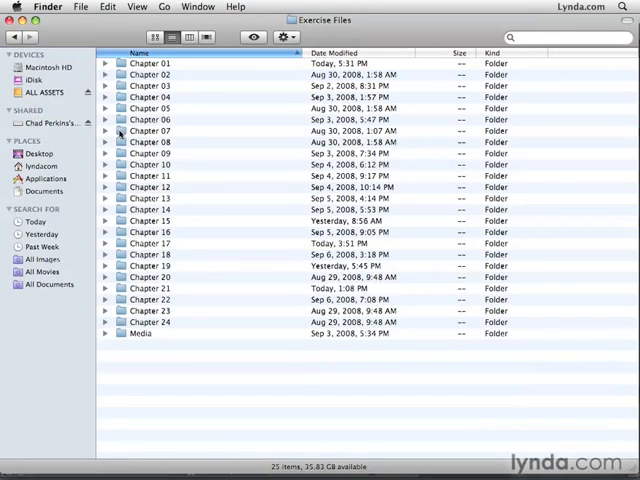
# Peek at Chapter 07's project files, collapse it, then expand Media to show Artbeats through Video.
pyautogui.click(106, 130)
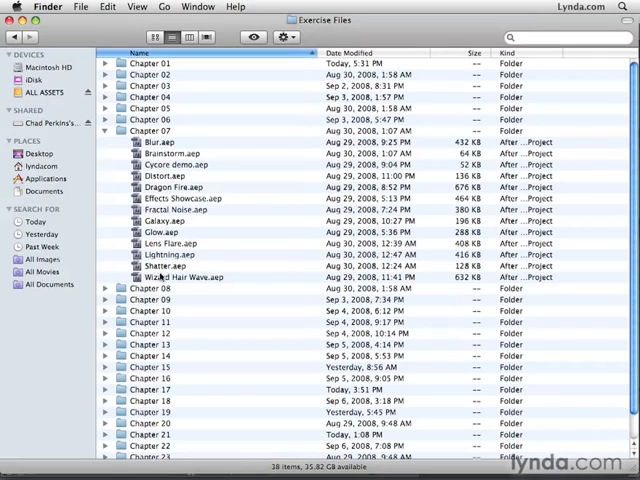
pyautogui.moveTo(111, 157)
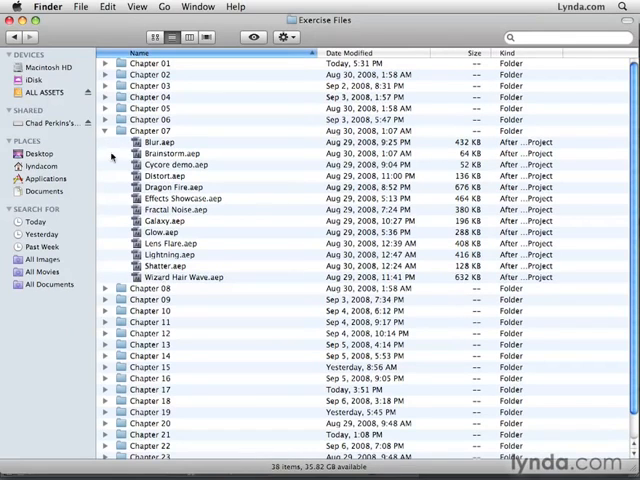
pyautogui.click(105, 130)
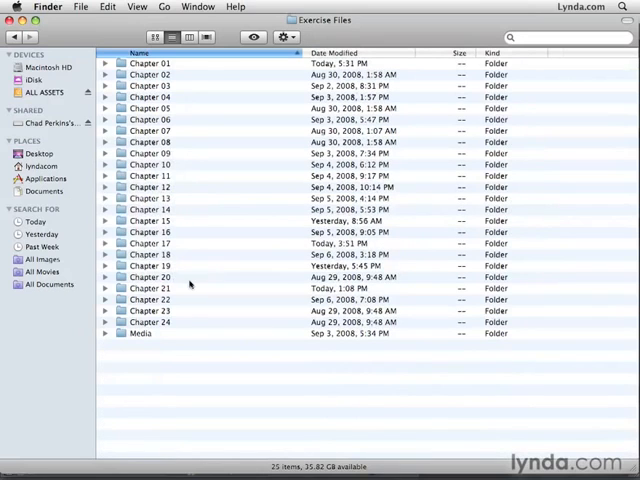
pyautogui.moveTo(192, 322)
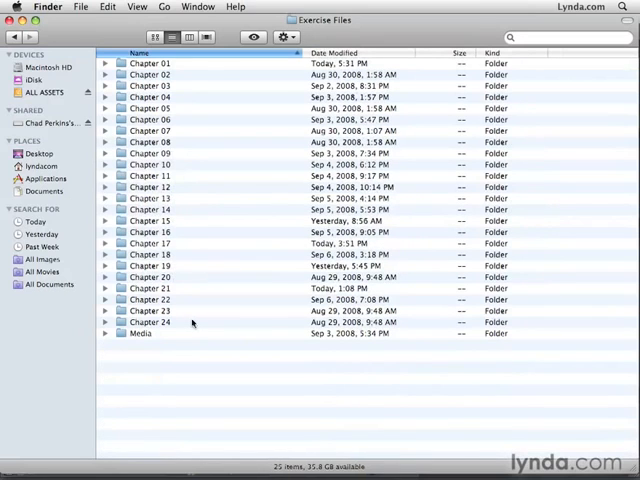
pyautogui.moveTo(127, 336)
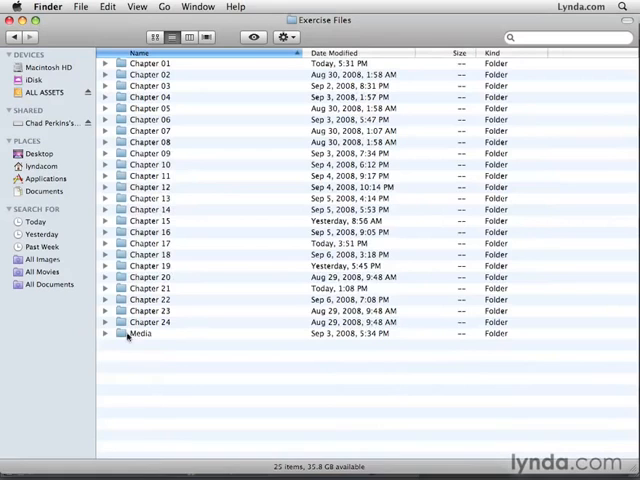
pyautogui.click(106, 333)
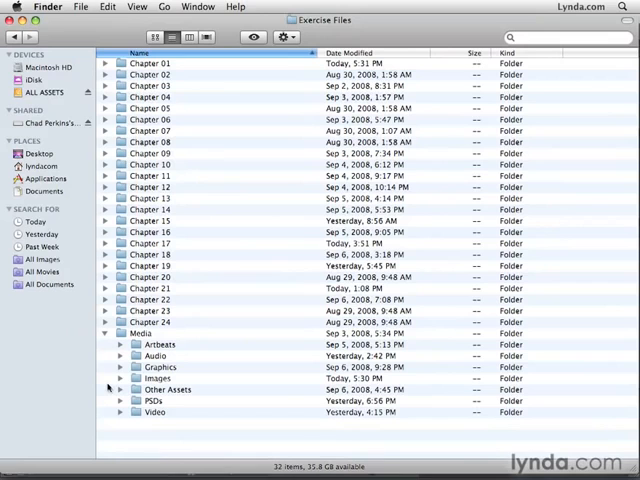
# Briefly expand and collapse Media's Images folder, then collapse Media so all folders are closed.
pyautogui.click(120, 288)
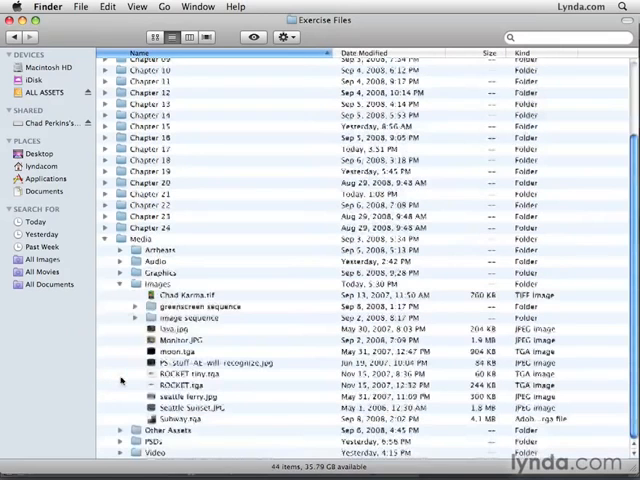
pyautogui.click(120, 284)
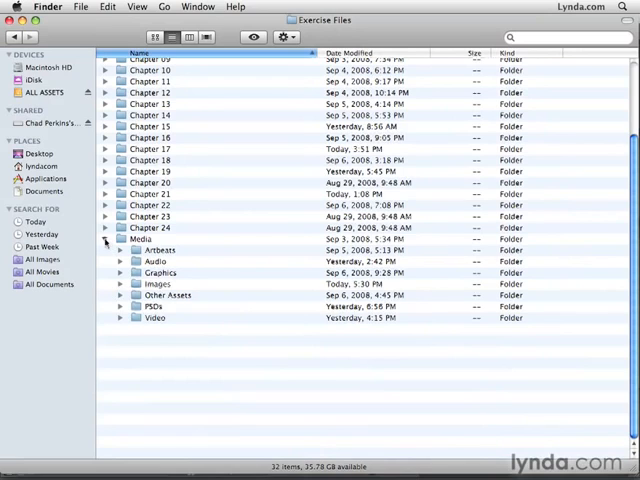
pyautogui.click(105, 238)
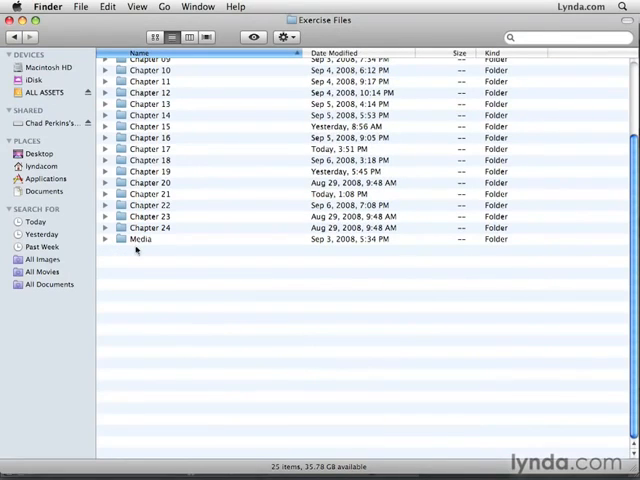